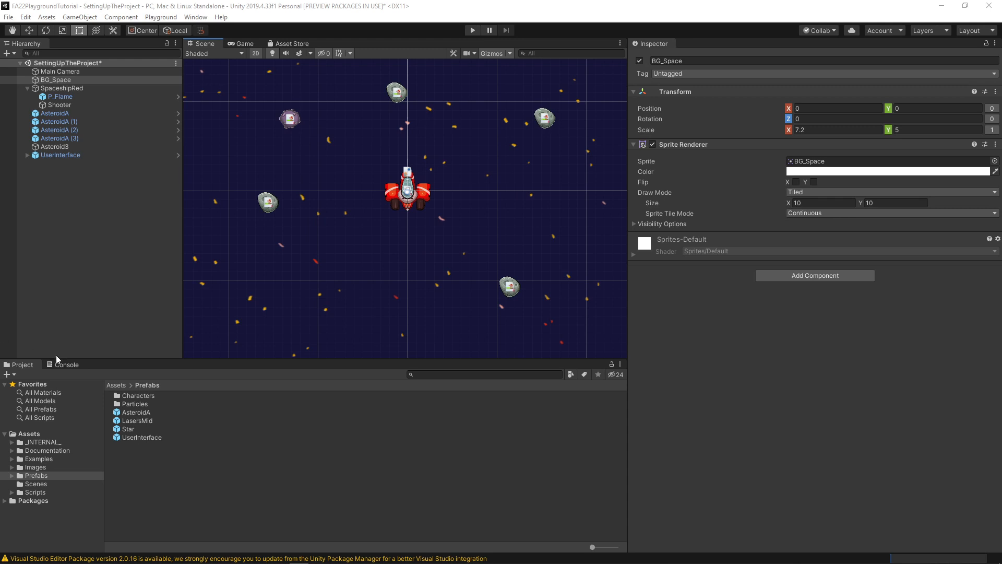
- Browse the project assets to the Images > Creatures sprite folder
left_click(36, 468)
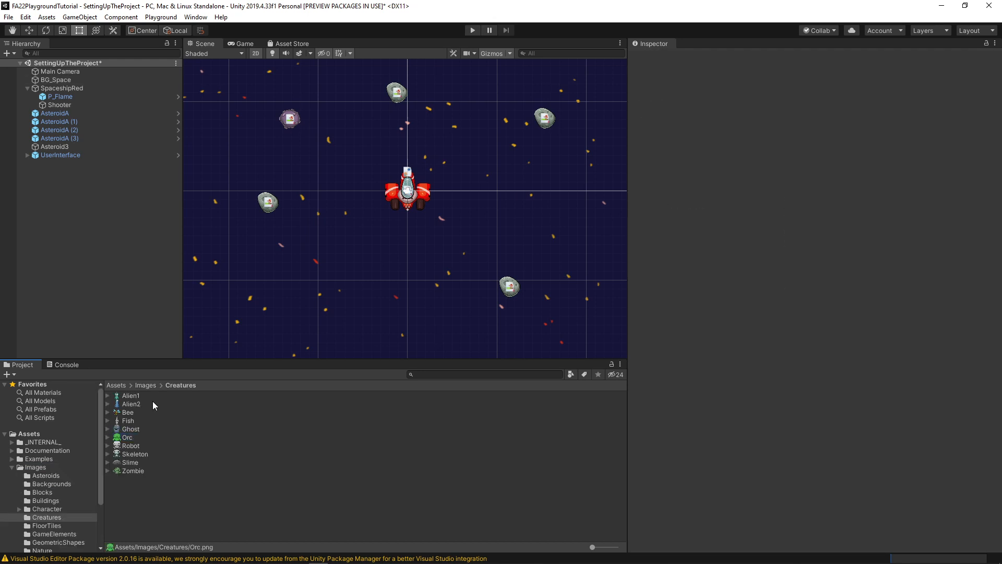
- Place Alien1 in the scene with a trigger Polygon Collider 2D and a Rigidbody 2D at gravity 0
left_click(130, 395)
type("pol")
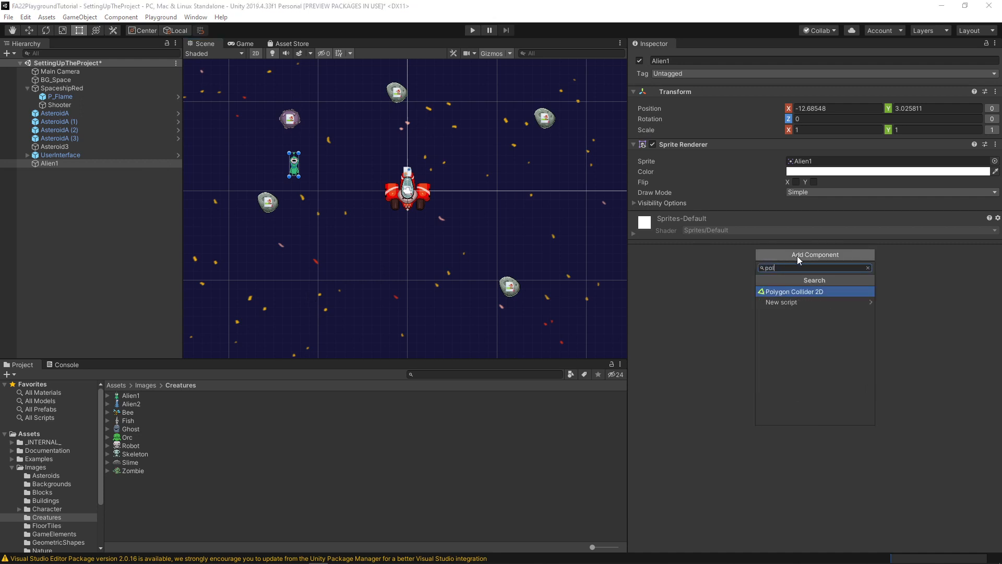
left_click(794, 291)
type("r")
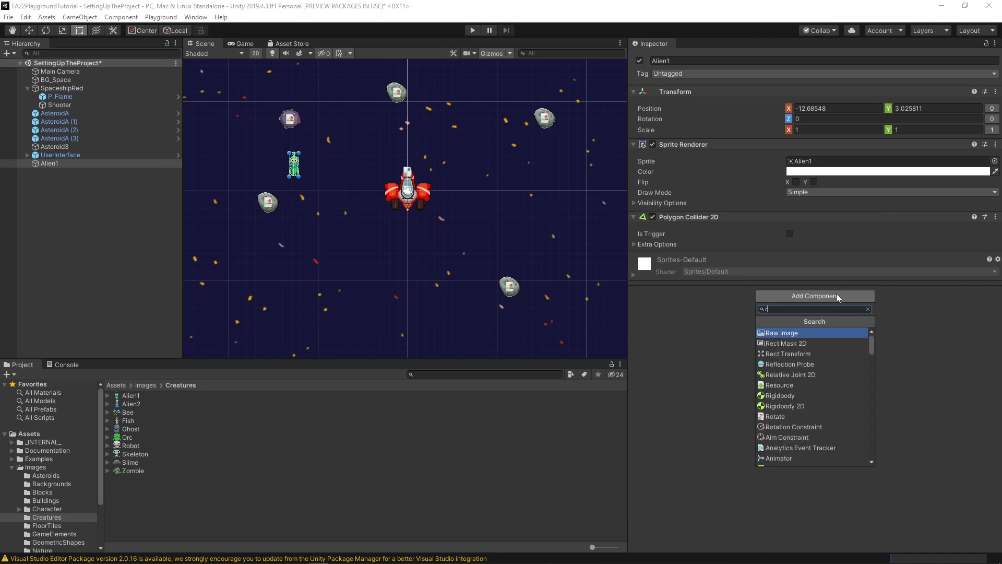
type("igi")
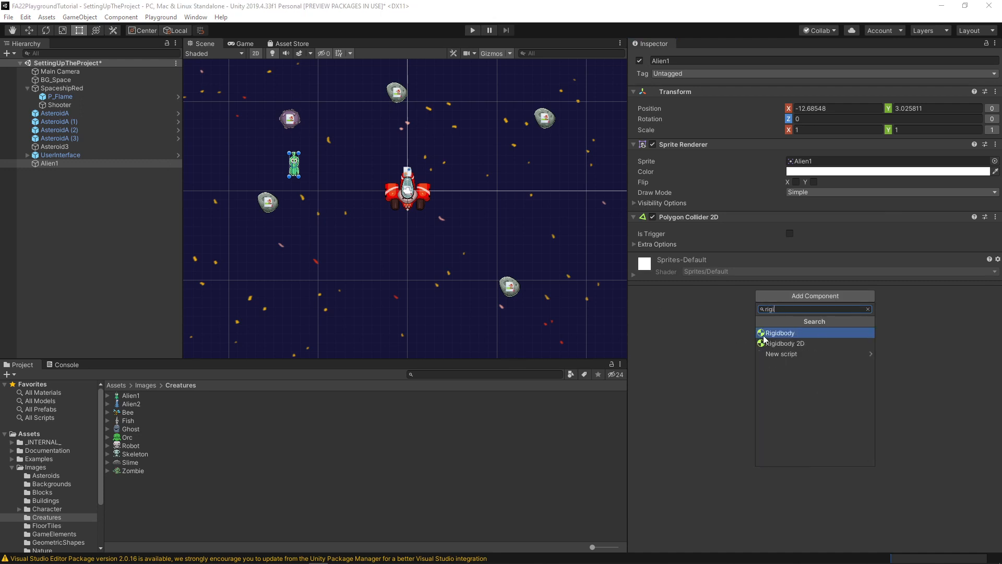
left_click(786, 343)
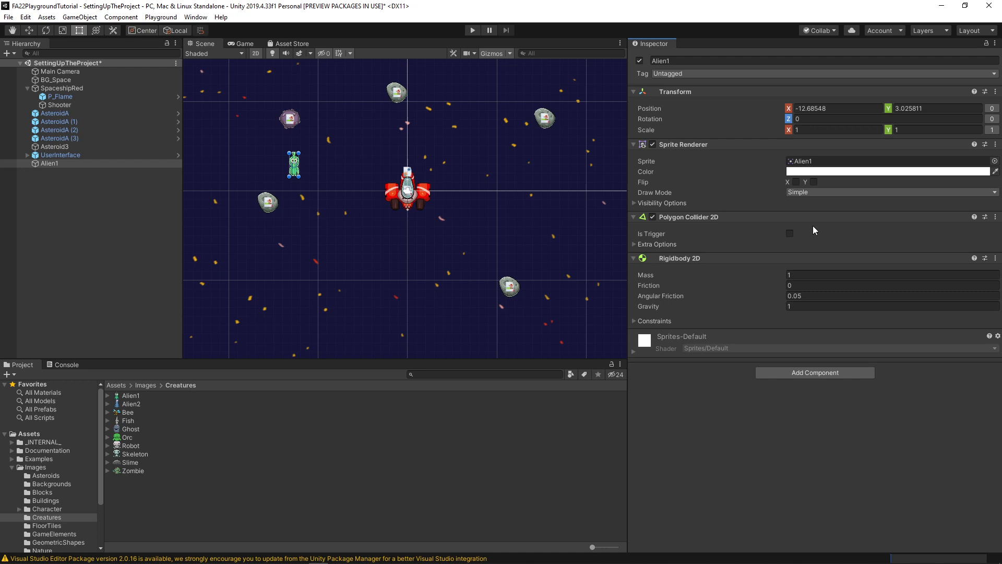
left_click(790, 233)
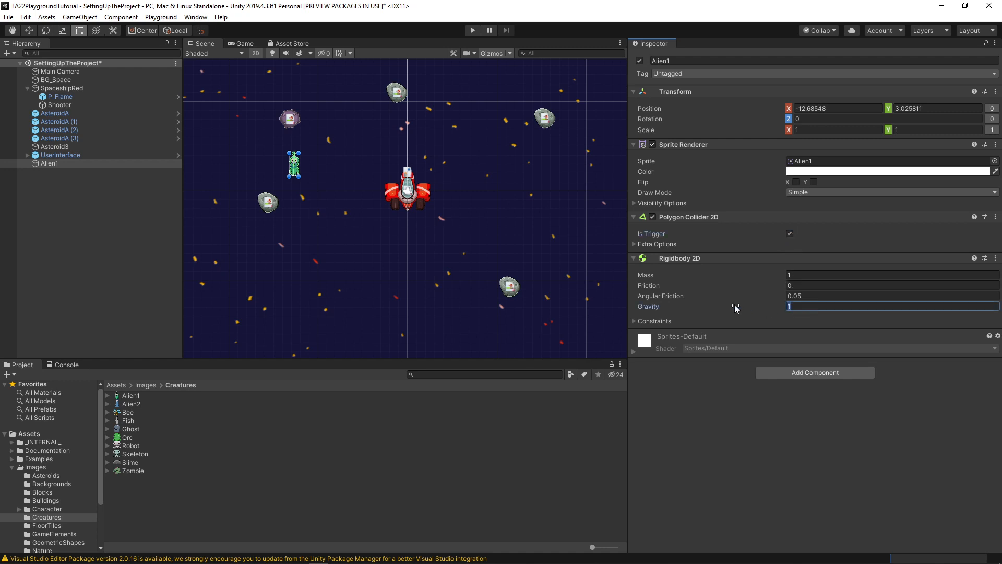
type("0")
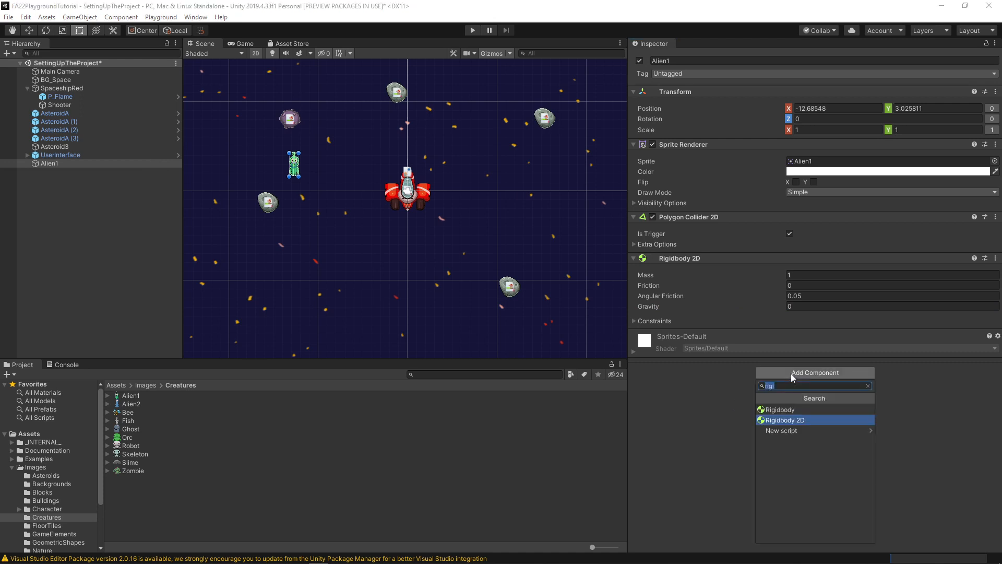
- Add the Collectable component to Alien1
type("coll")
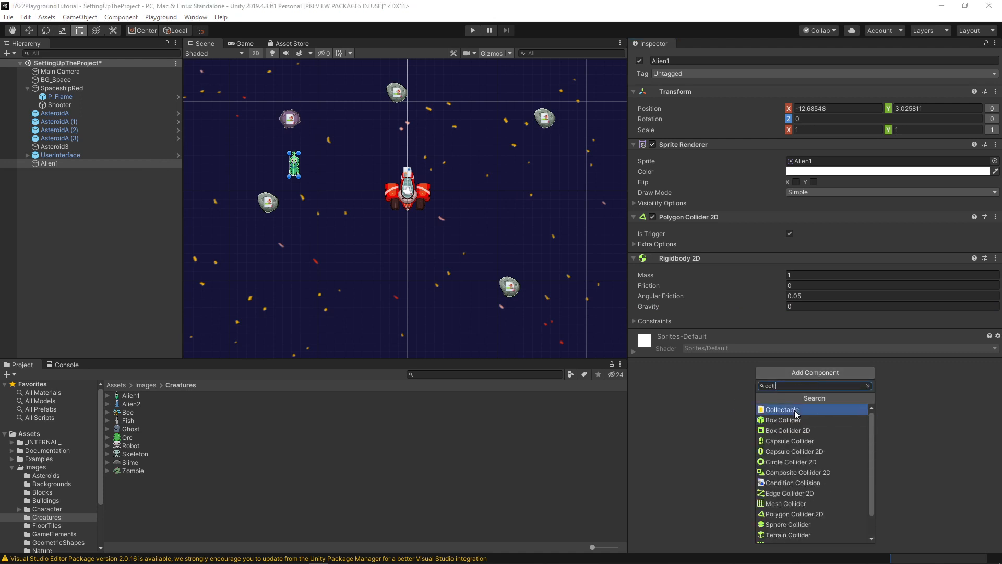
left_click(782, 409)
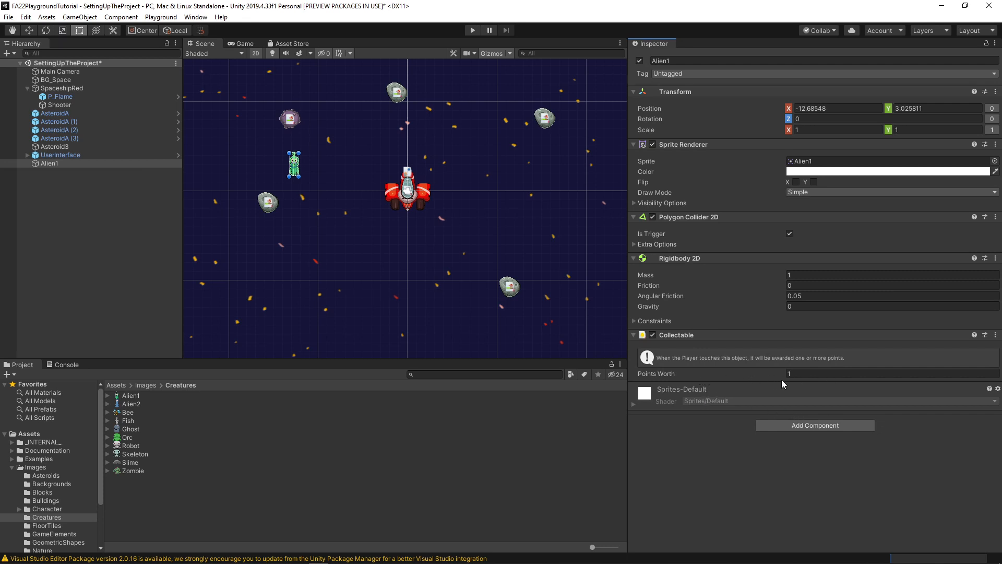
mouse_move(487, 54)
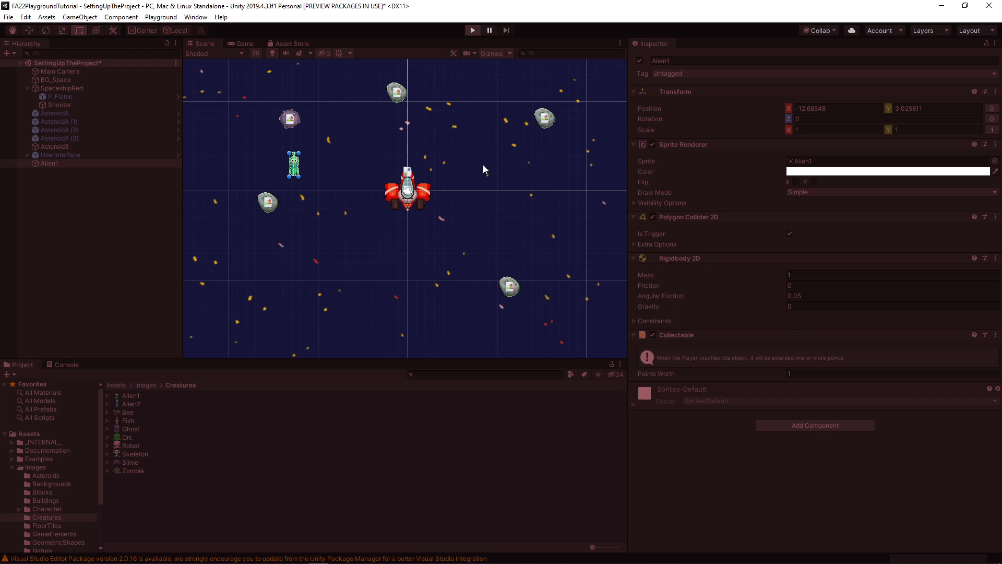
left_click(472, 31)
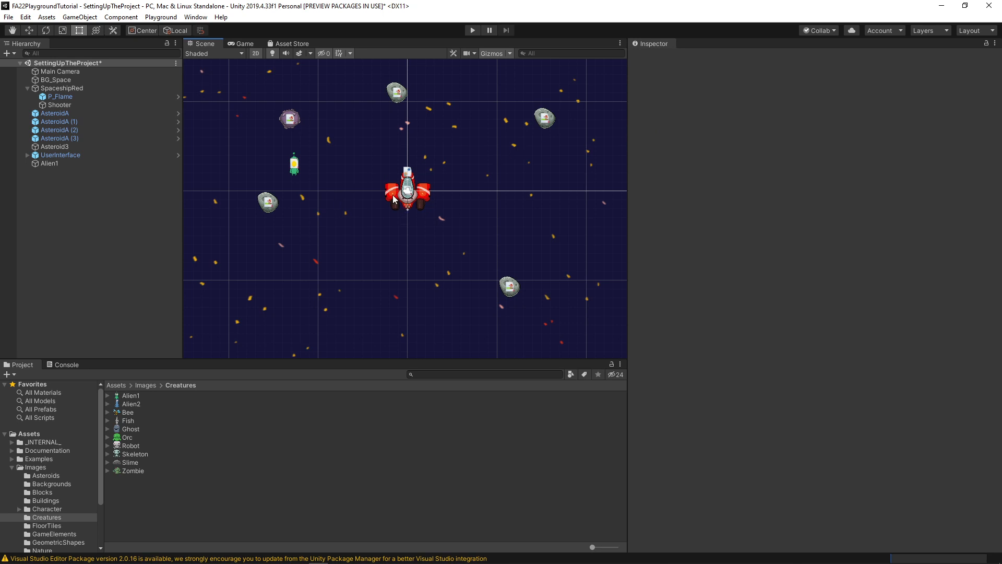
mouse_move(363, 192)
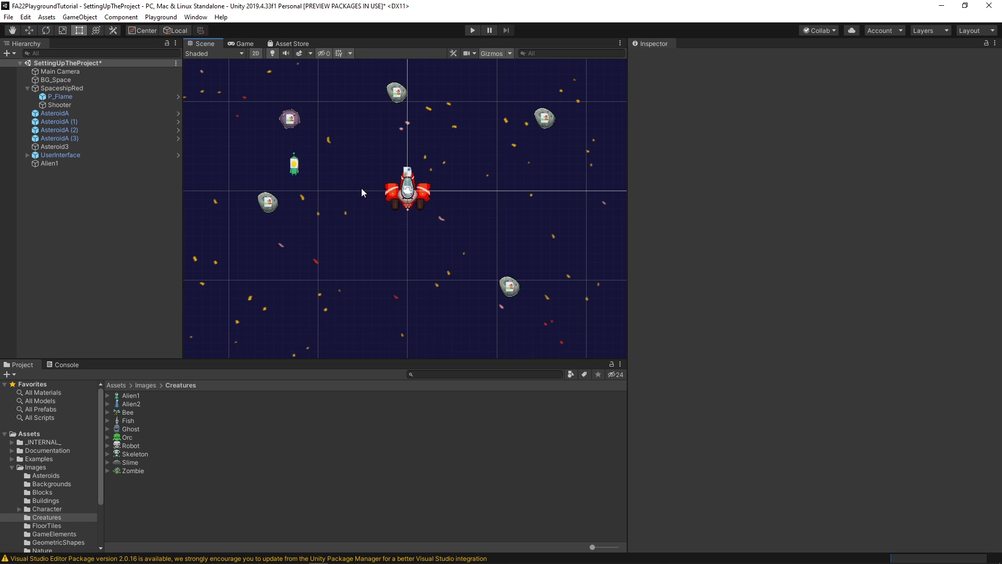
- Turn Alien1 and Asteroid3 into prefabs and pick the Alien1 prefab for placing copies
left_click(49, 163)
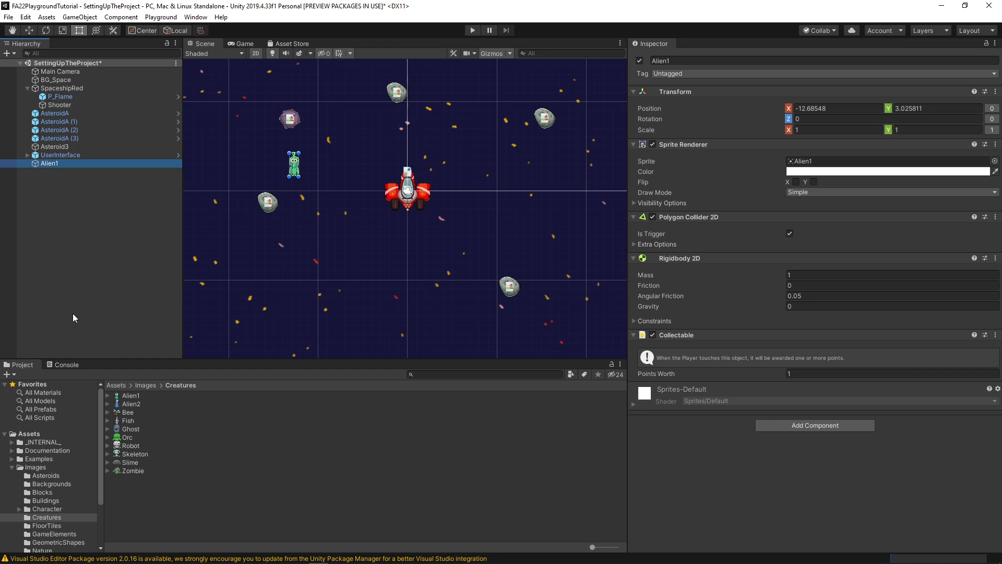
left_click(36, 475)
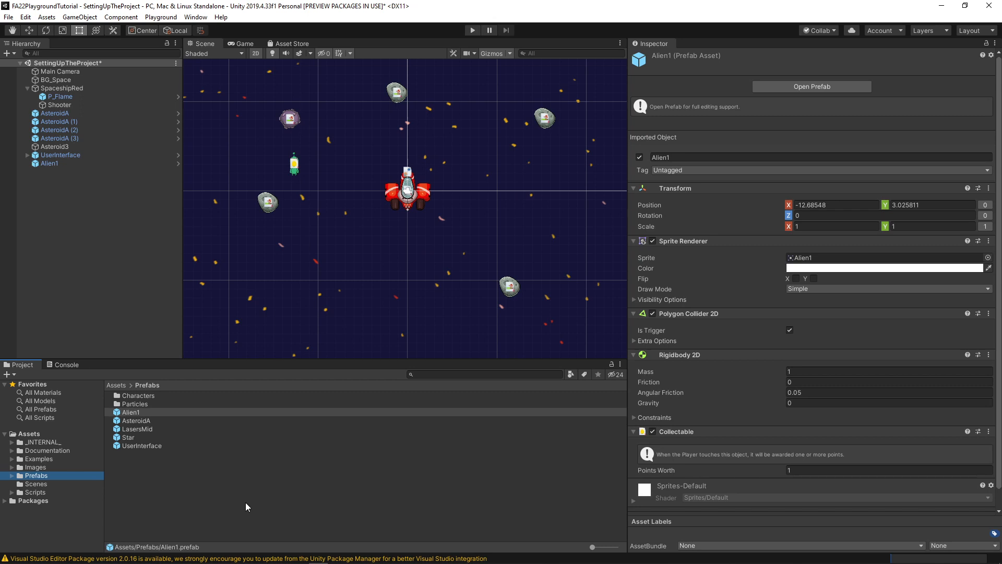
left_click(53, 147)
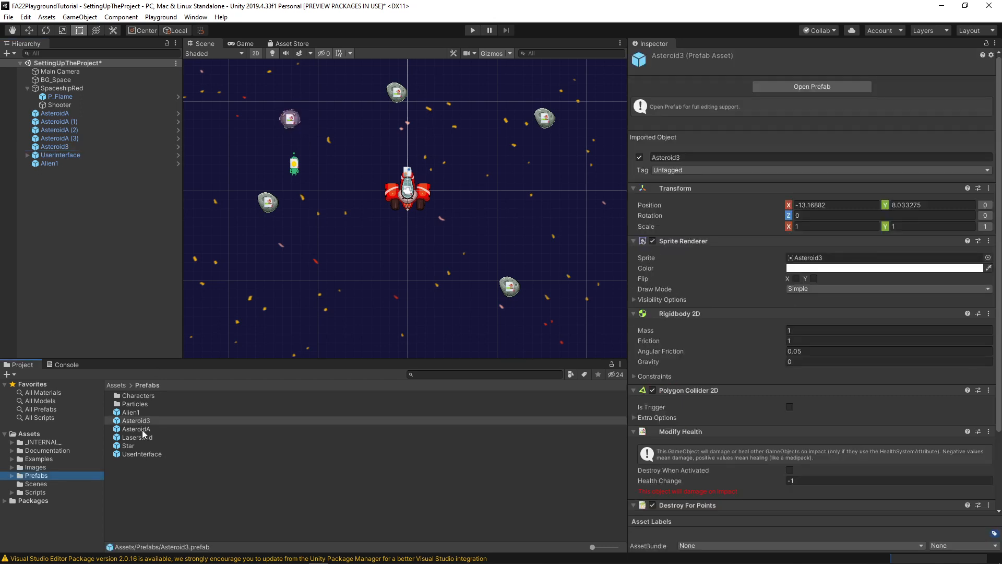
left_click(132, 411)
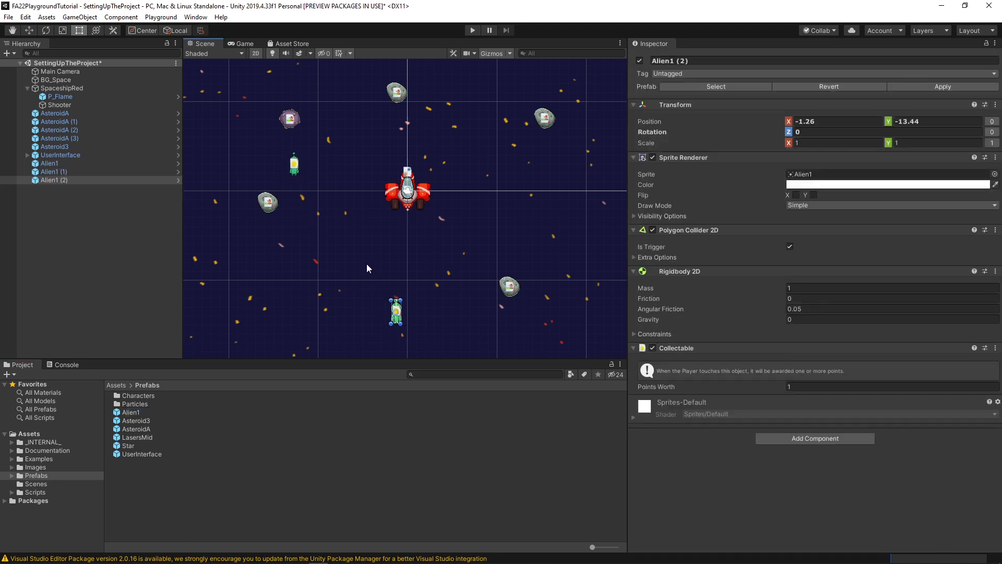
- Place another alien copy left of the asteroid and review the UserInterface score settings
left_click_drag(395, 312, 560, 229)
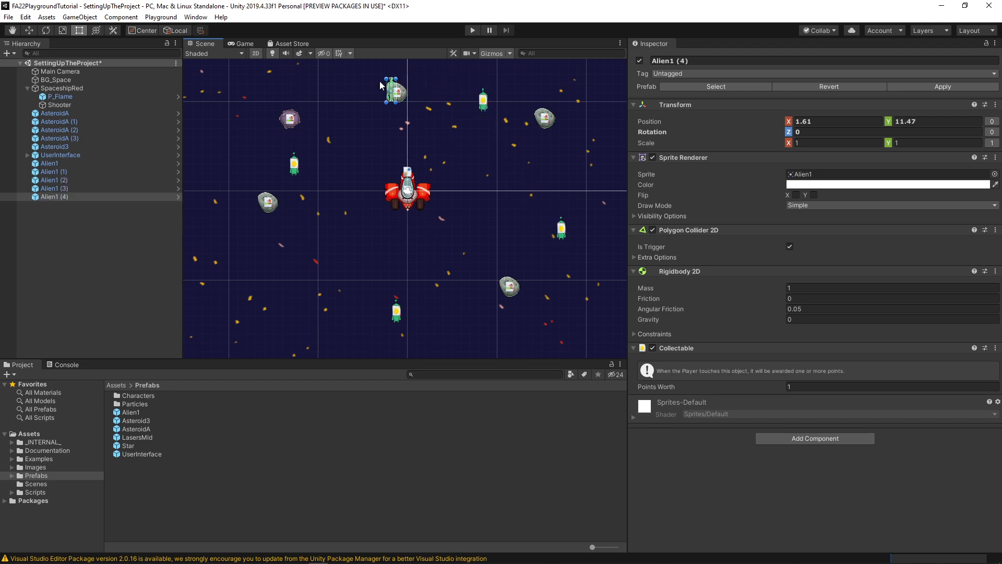
left_click_drag(397, 93, 343, 90)
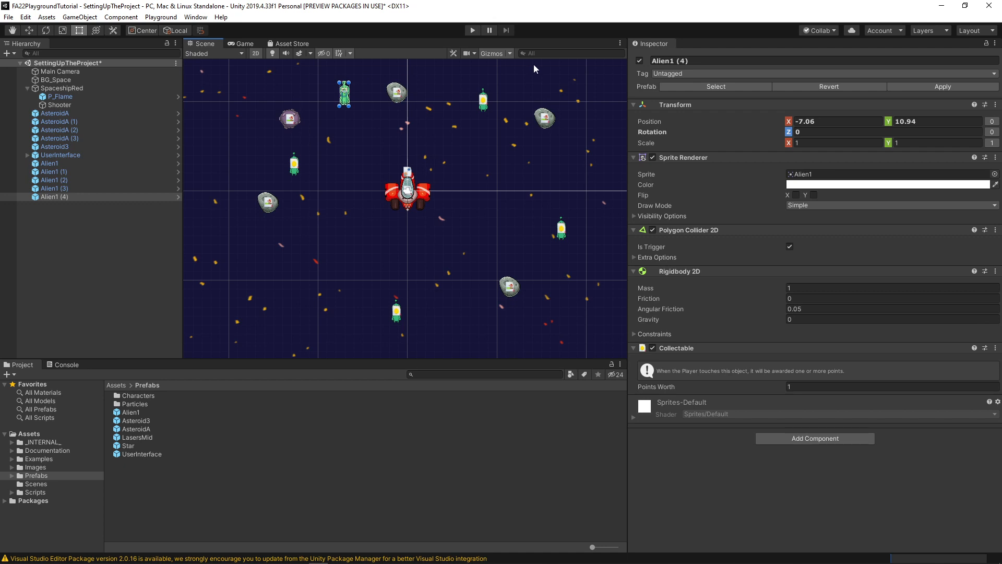
mouse_move(153, 136)
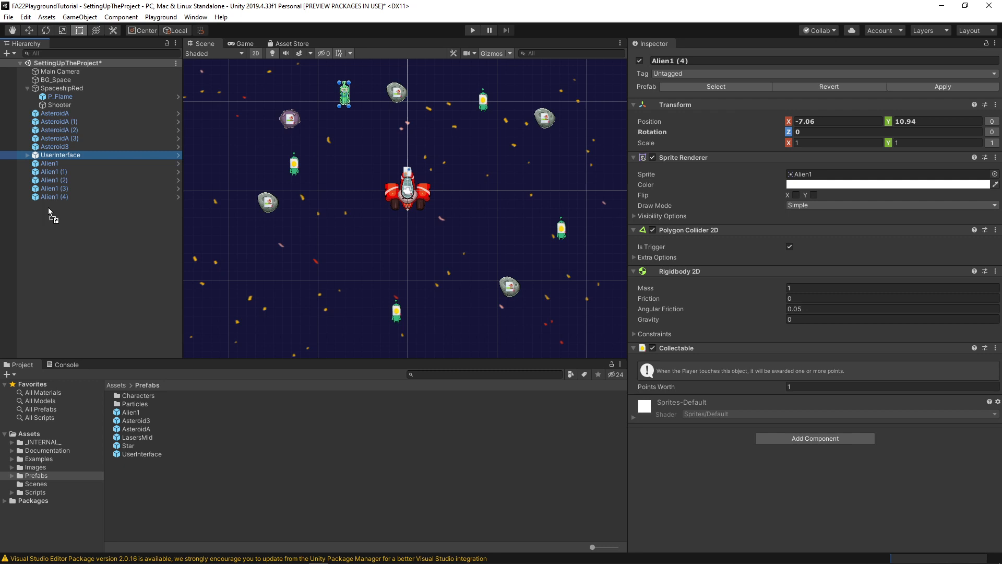
left_click(60, 196)
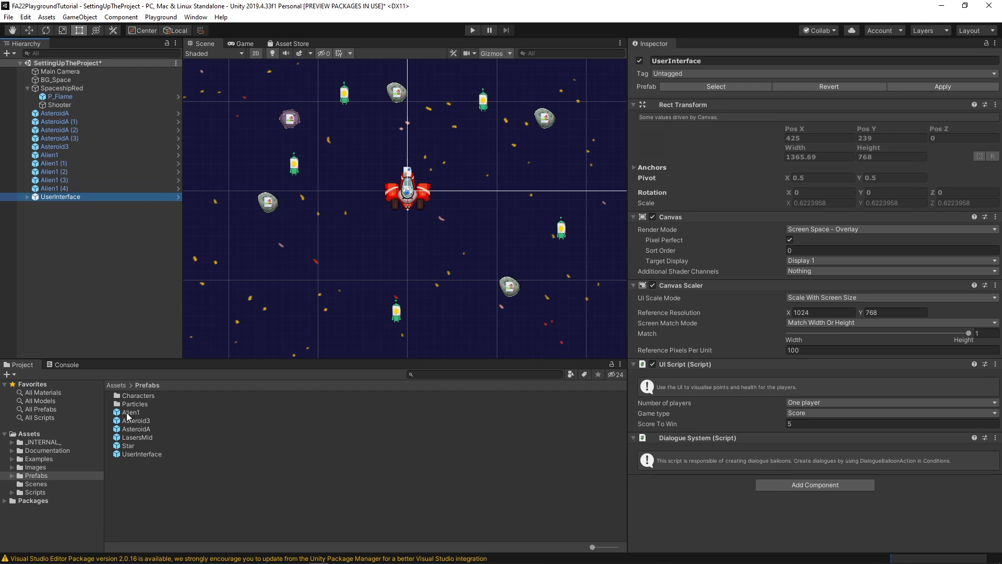
- Give the Alien1 prefab an Auto Rotate component at speed 2 and return to the scene
double_click(130, 413)
type("a")
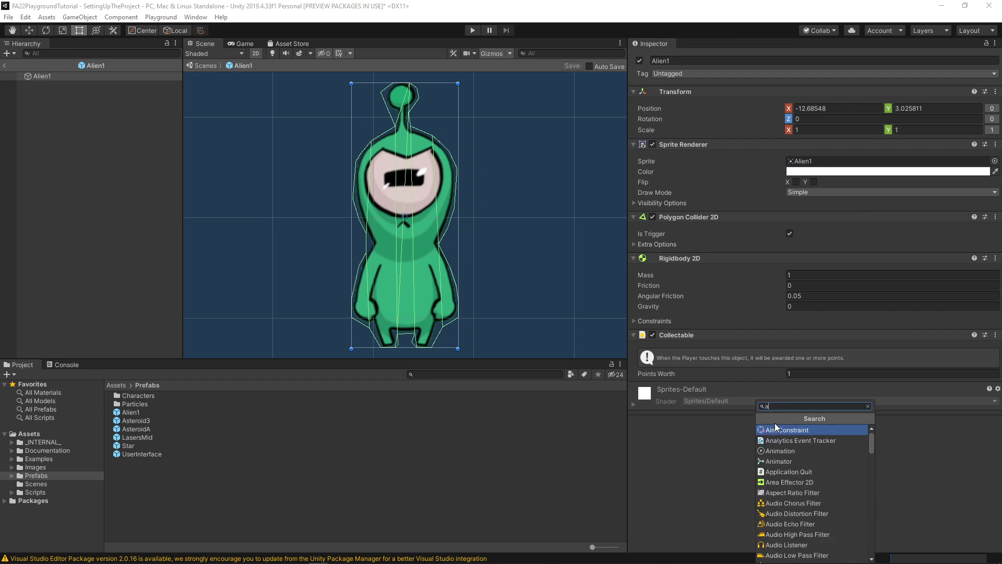
type("ut")
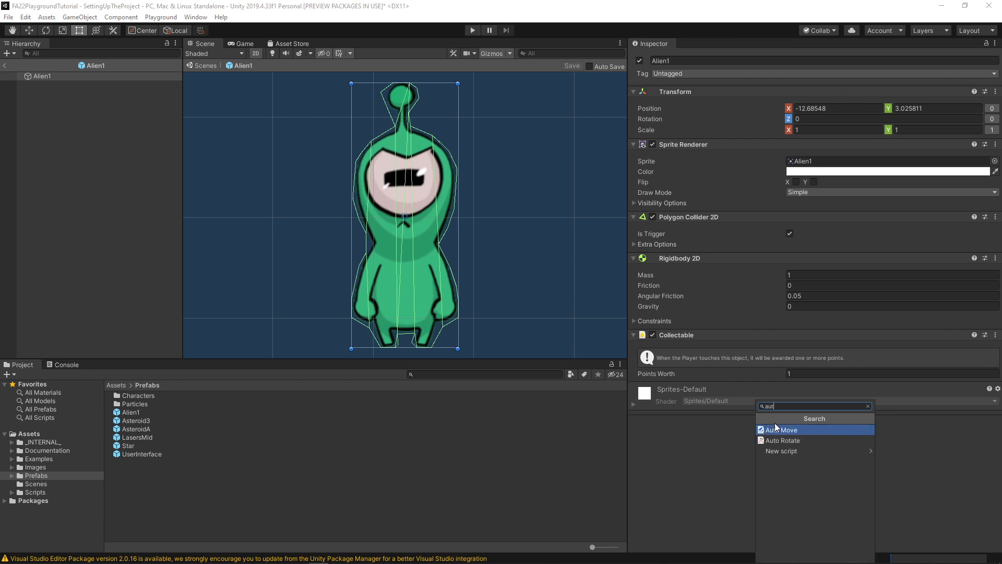
left_click(782, 440)
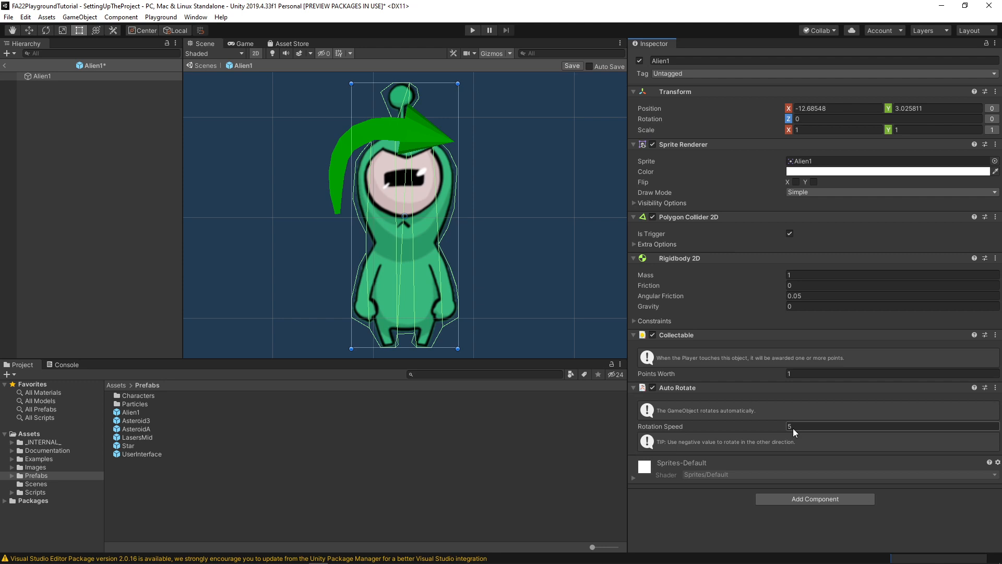
type("2")
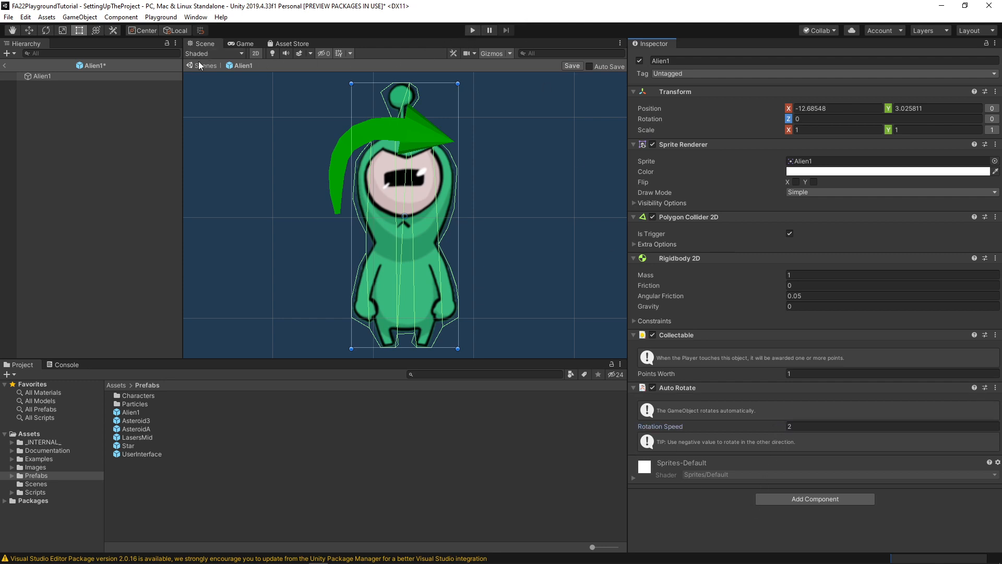
left_click(206, 65)
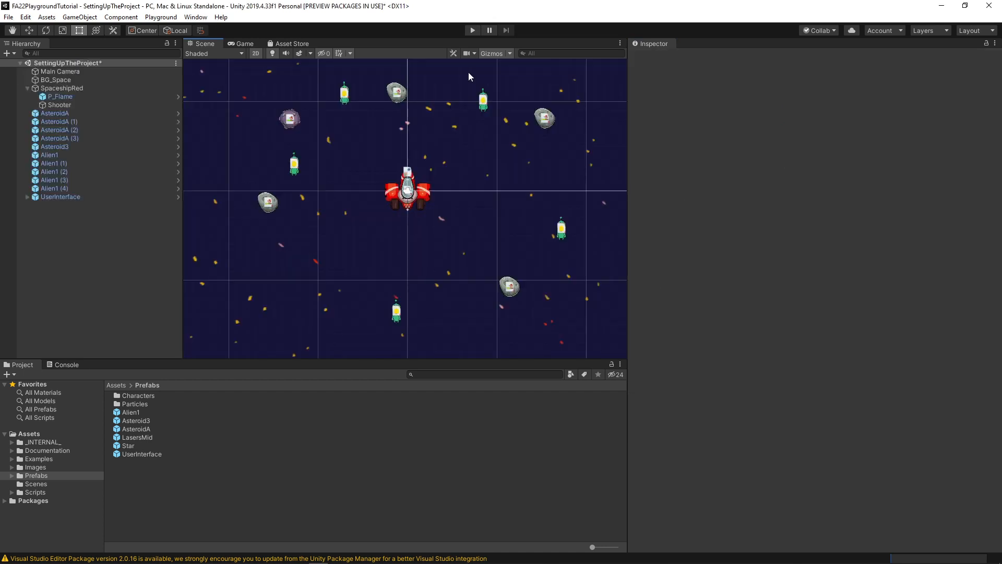
left_click(472, 31)
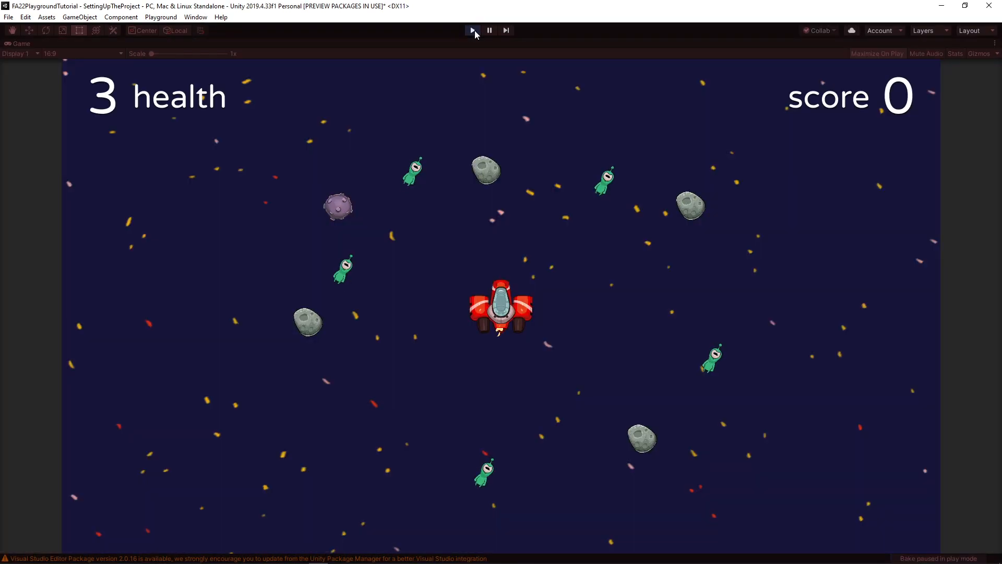
left_click(472, 30)
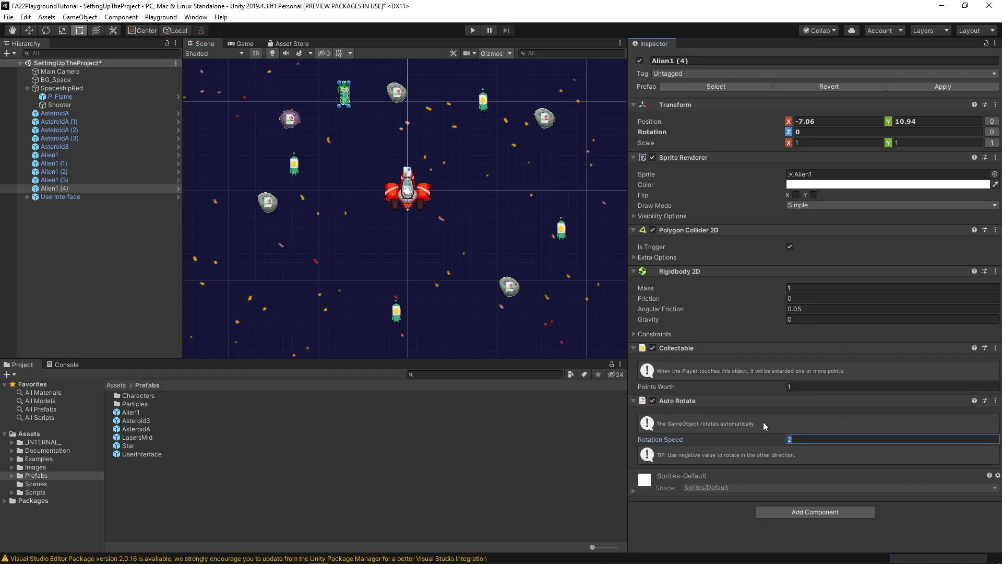
- Set Alien1 (2)'s Auto Rotate speed to -3
left_click(61, 197)
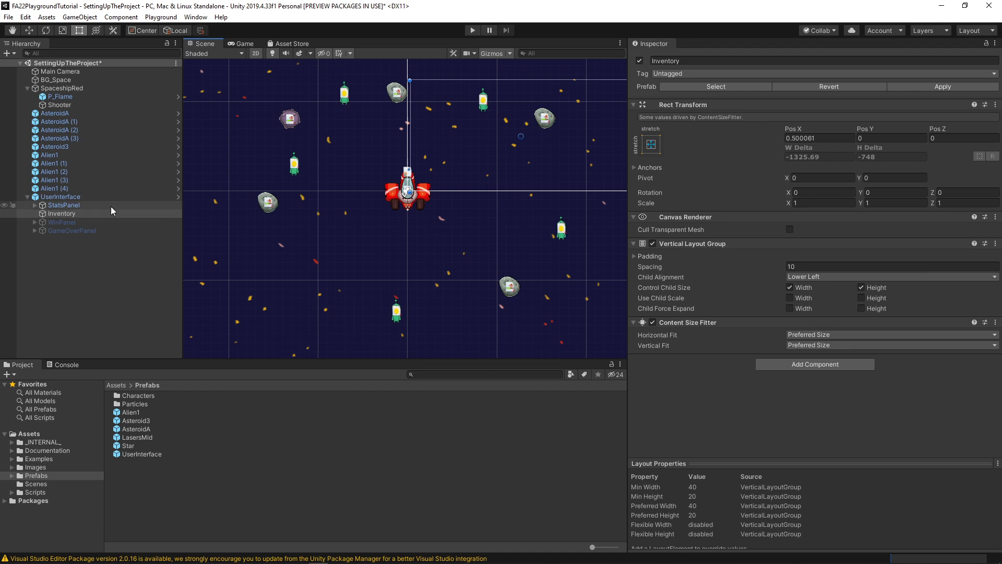
left_click(59, 196)
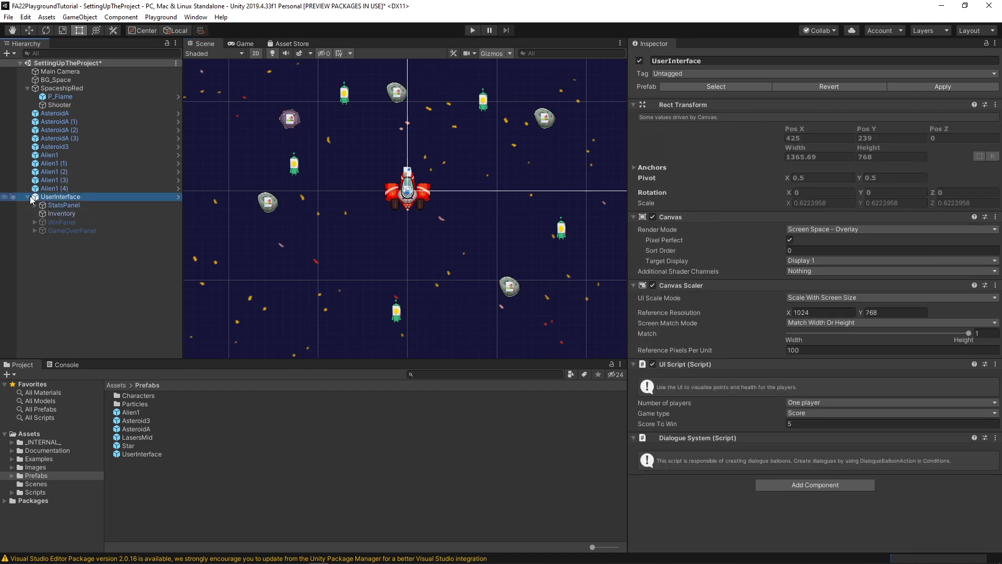
left_click(53, 180)
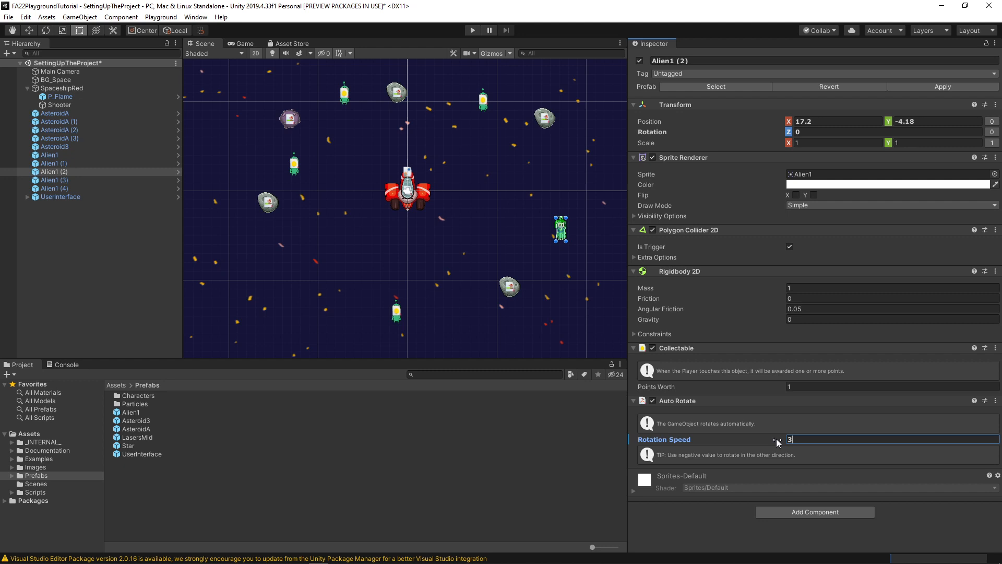
type("-3")
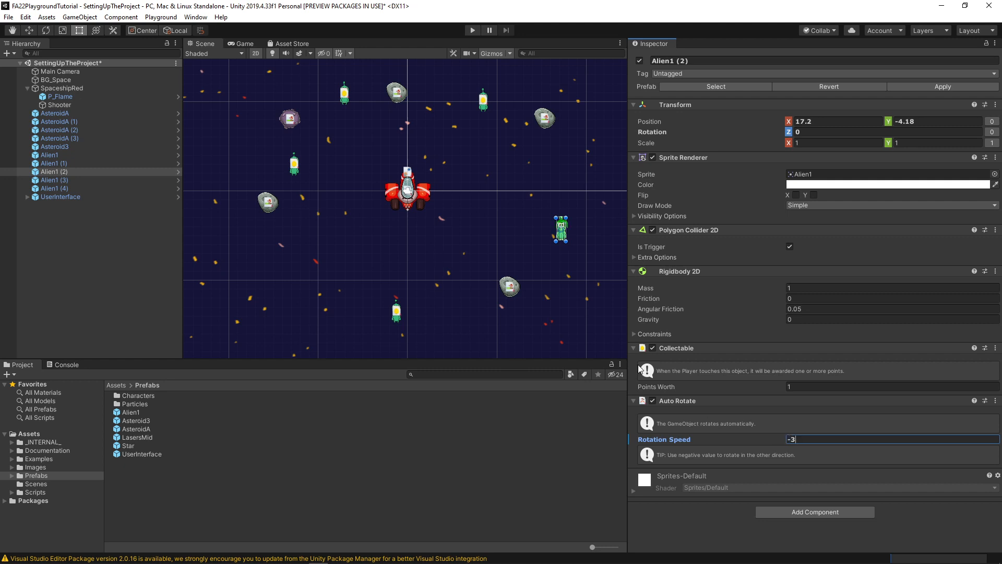
- Check the other alien copies' rotation speeds, nudge Alien1 (4), and enter the AsteroidA prefab
left_click(53, 162)
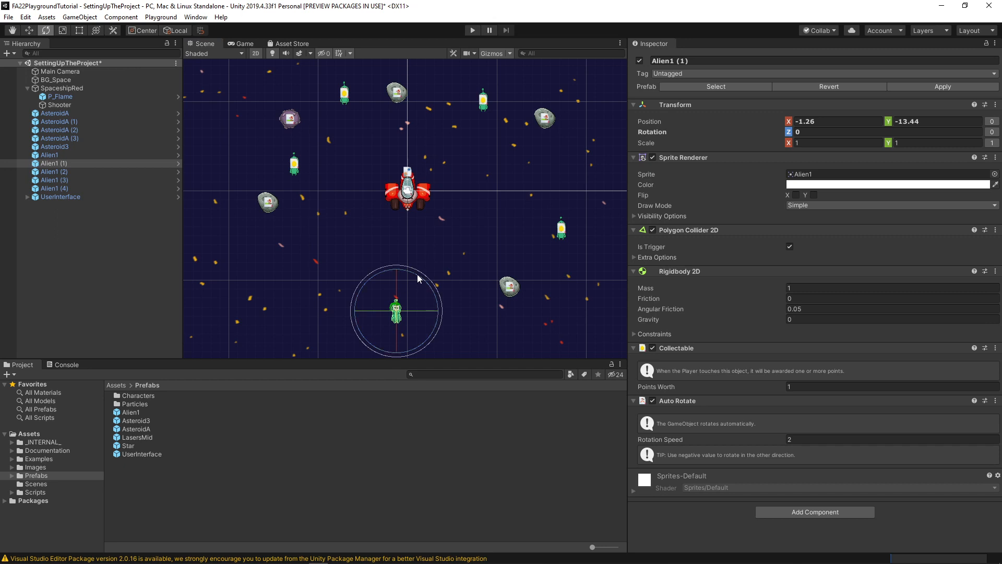
left_click(56, 80)
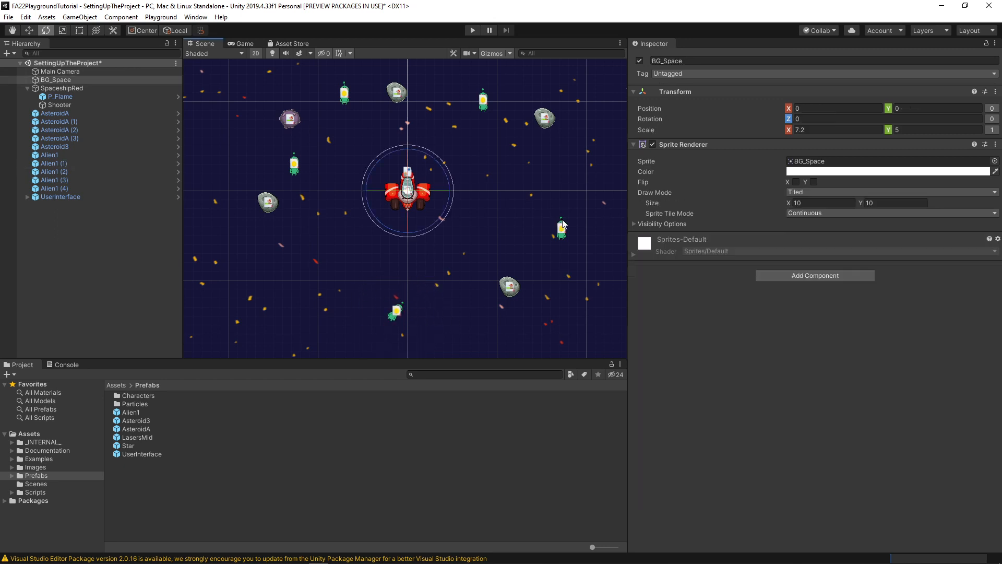
left_click(562, 229)
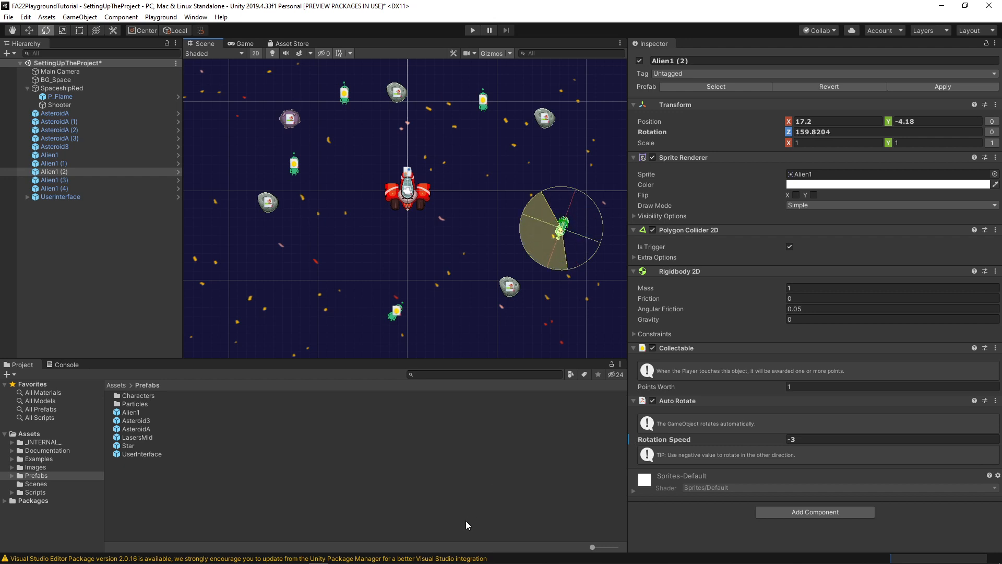
left_click(53, 180)
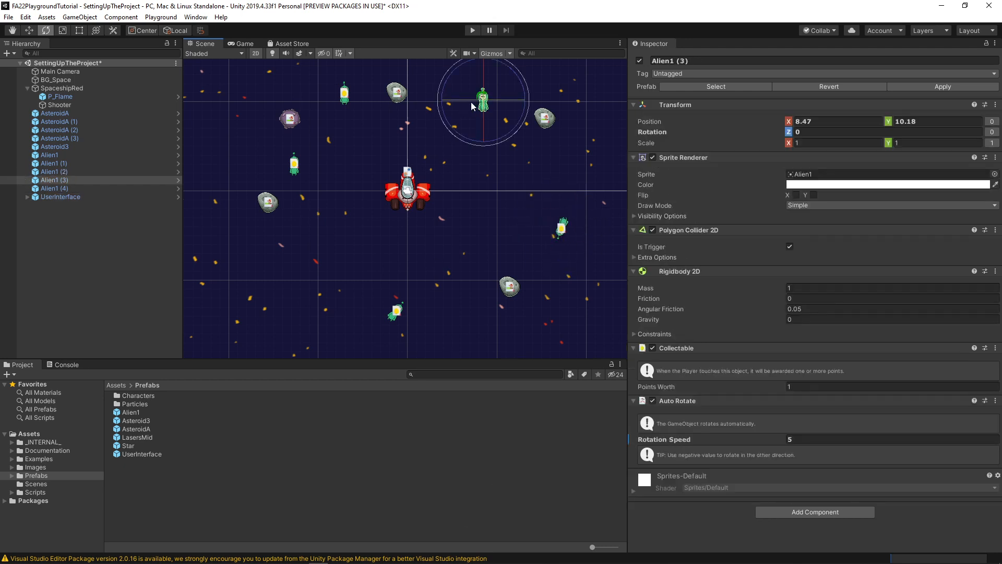
left_click_drag(483, 96, 476, 106)
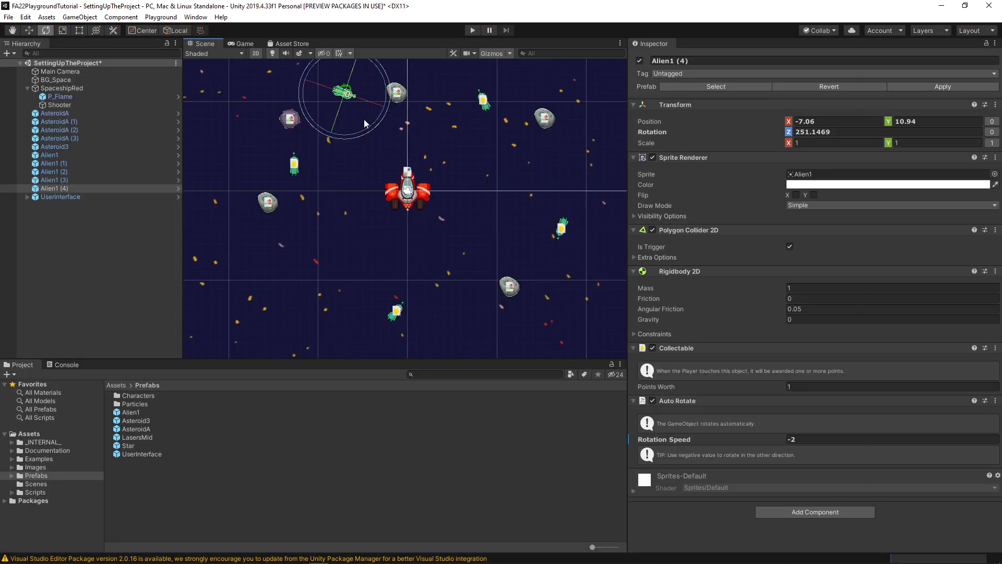
left_click(53, 112)
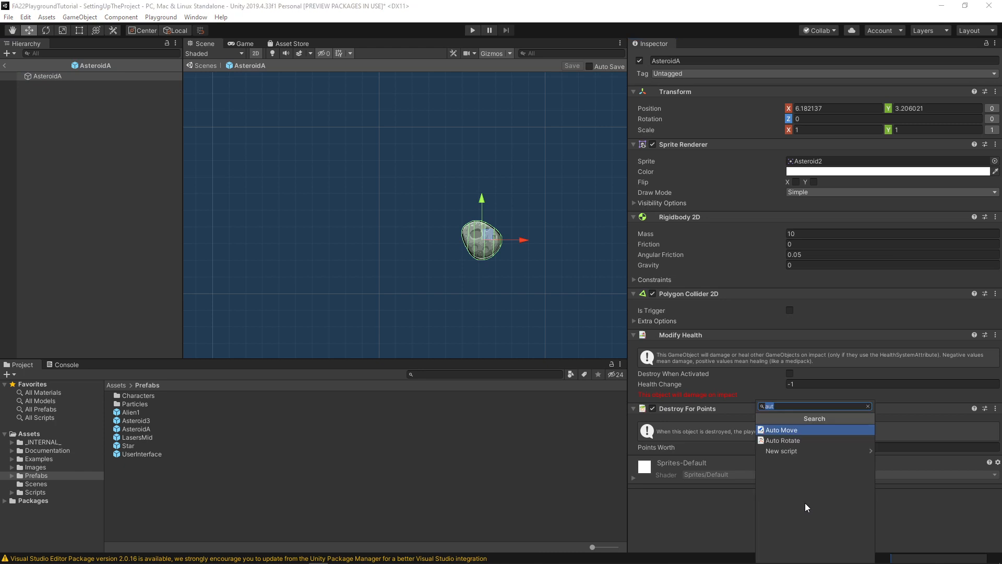
mouse_move(799, 435)
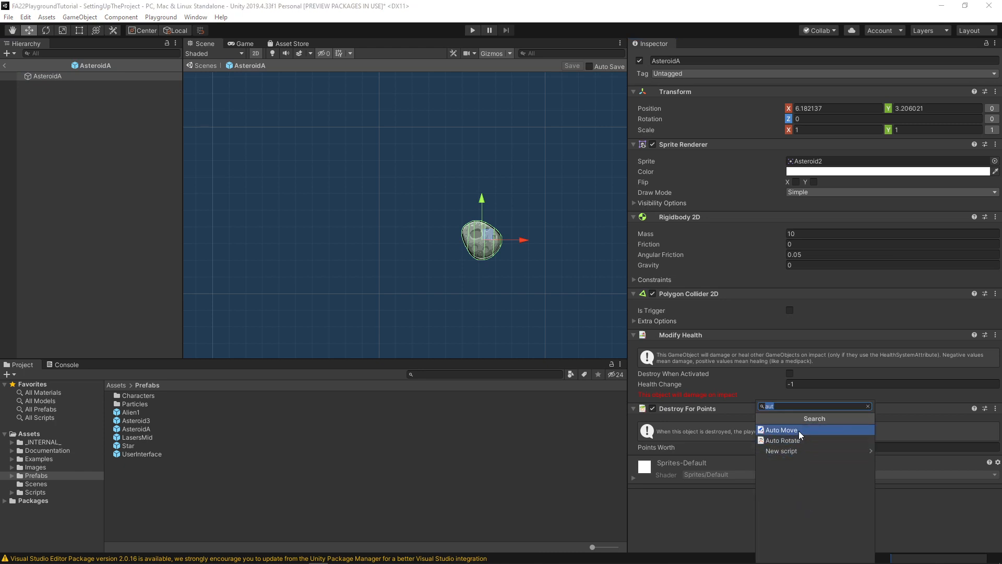
- Add an Auto Move component with direction X 1, Y 0 to the AsteroidA prefab
left_click(780, 429)
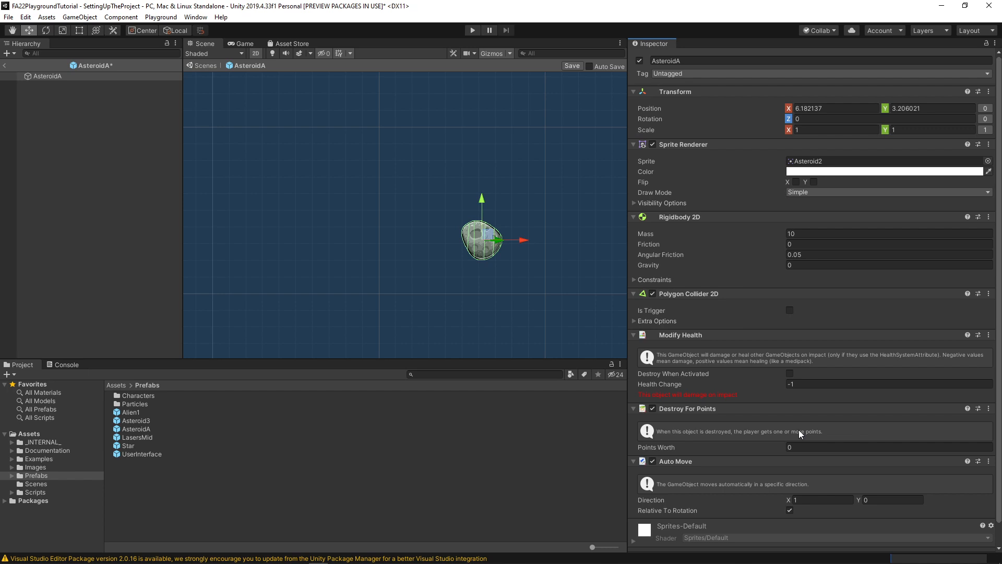
- Review the Auto Move settings and exit Prefab Mode back to the space scene
scroll("down", 3)
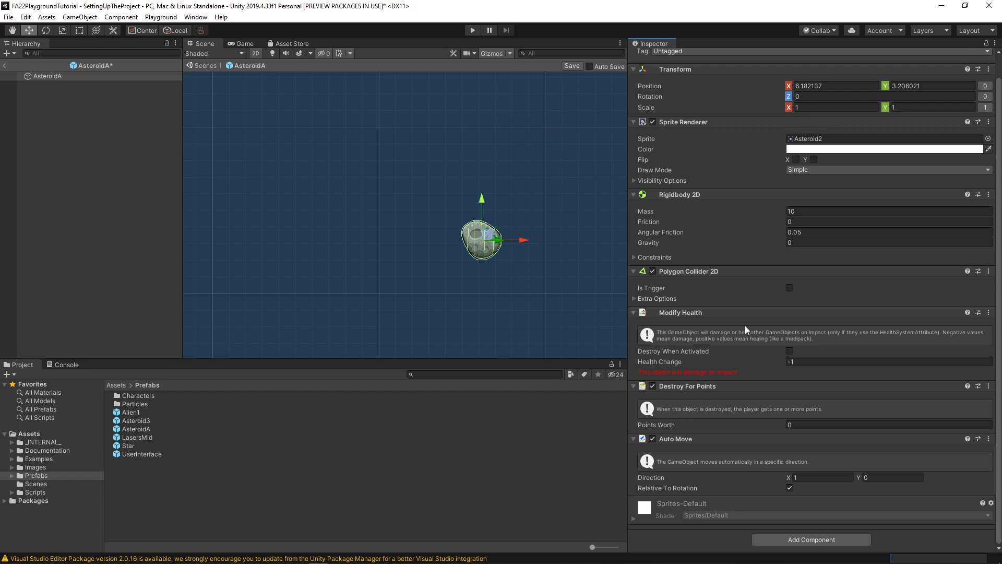
mouse_move(710, 299)
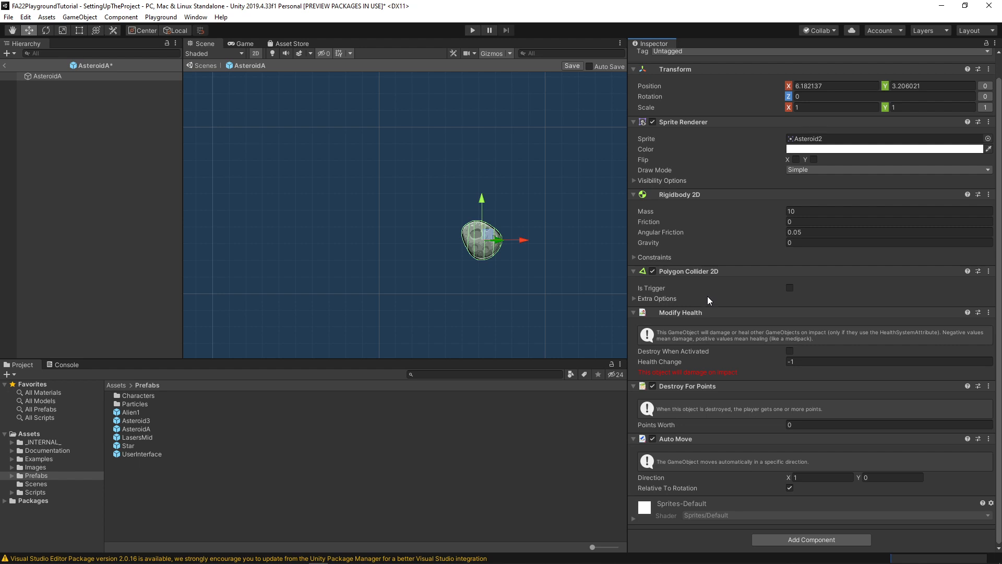
mouse_move(706, 303)
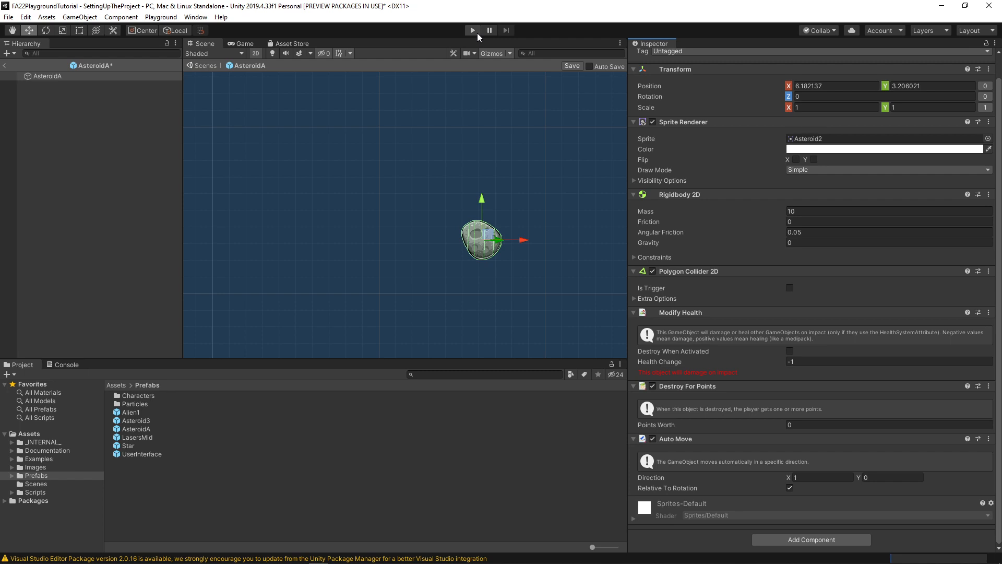
left_click(472, 31)
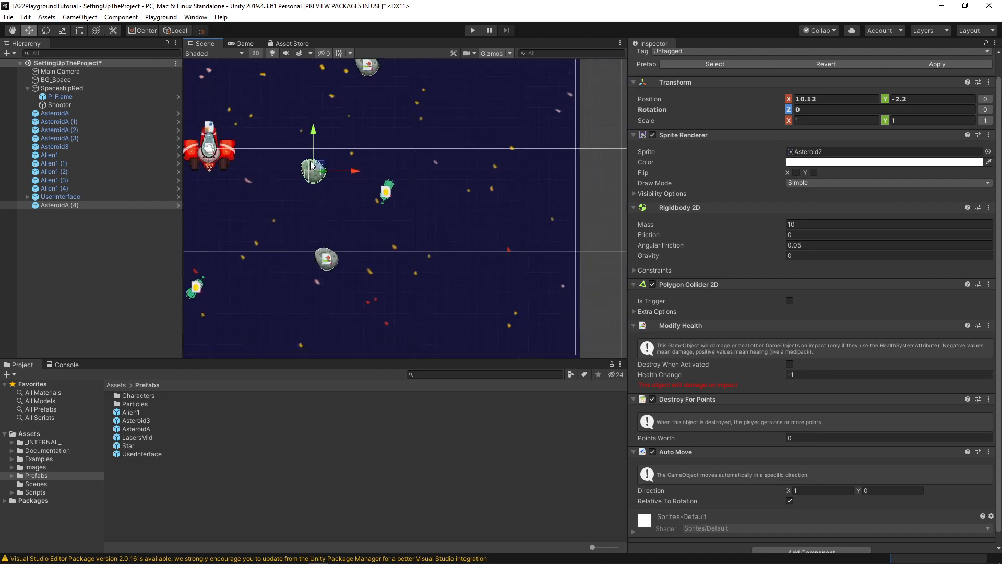
- Give the asteroids individual Auto Move directions, setting AsteroidA (4) toward X 1.5, Y -0.5
left_click(472, 30)
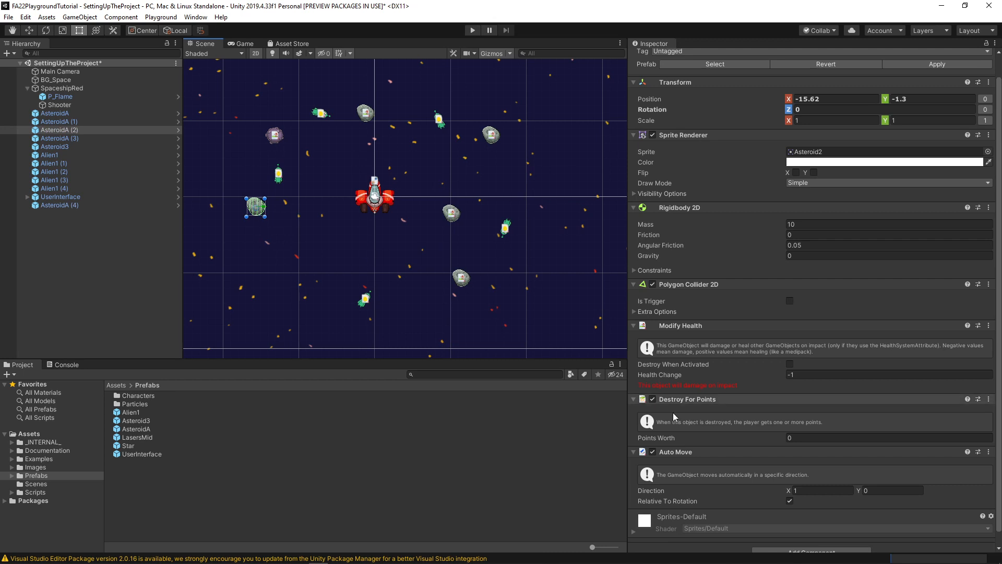
left_click(822, 491)
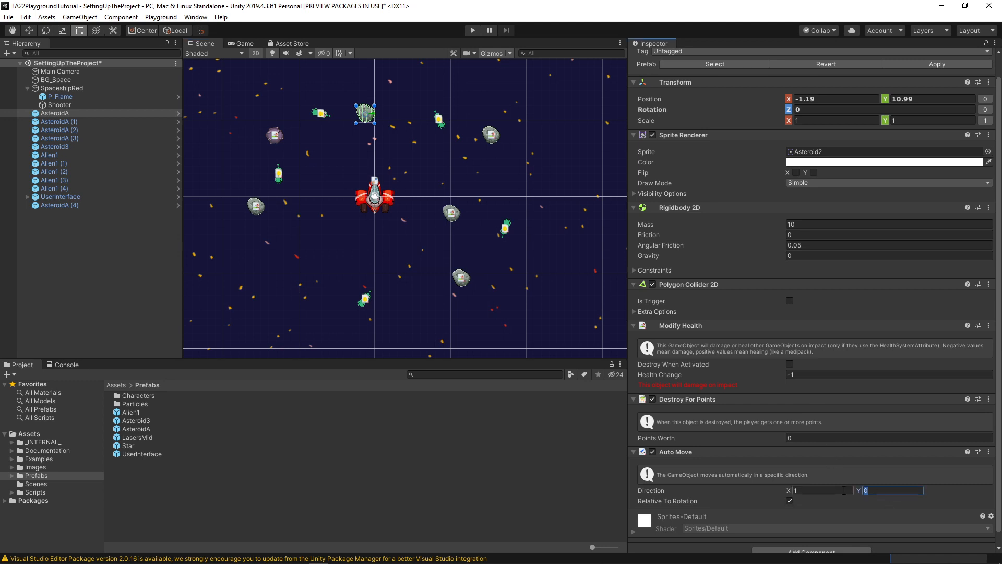
type("1")
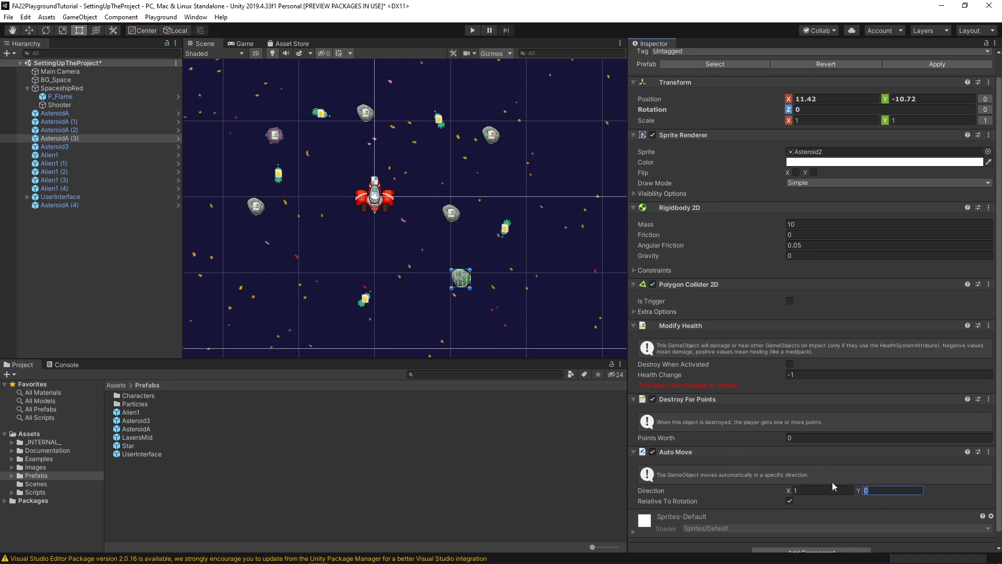
type("-1")
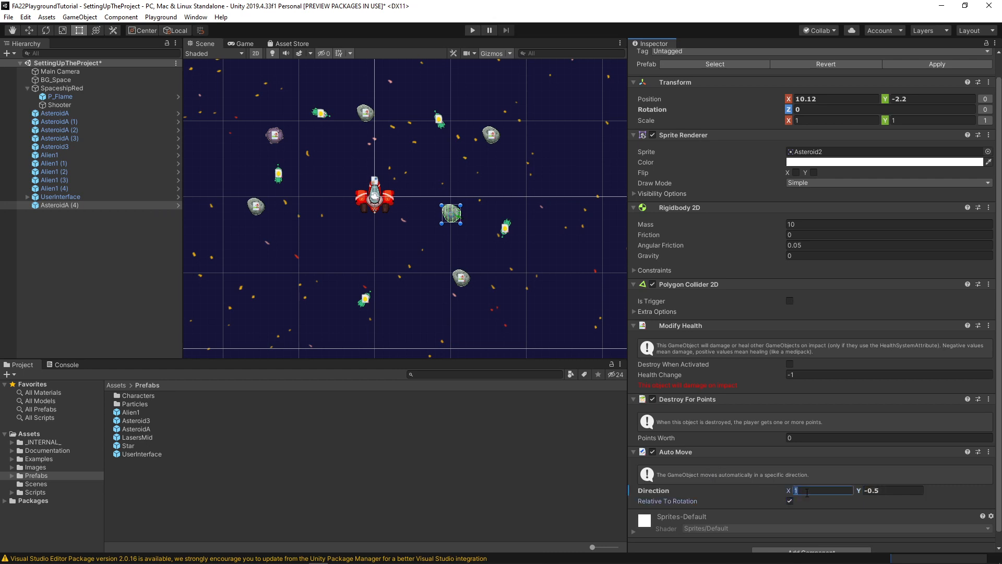
type("1.5")
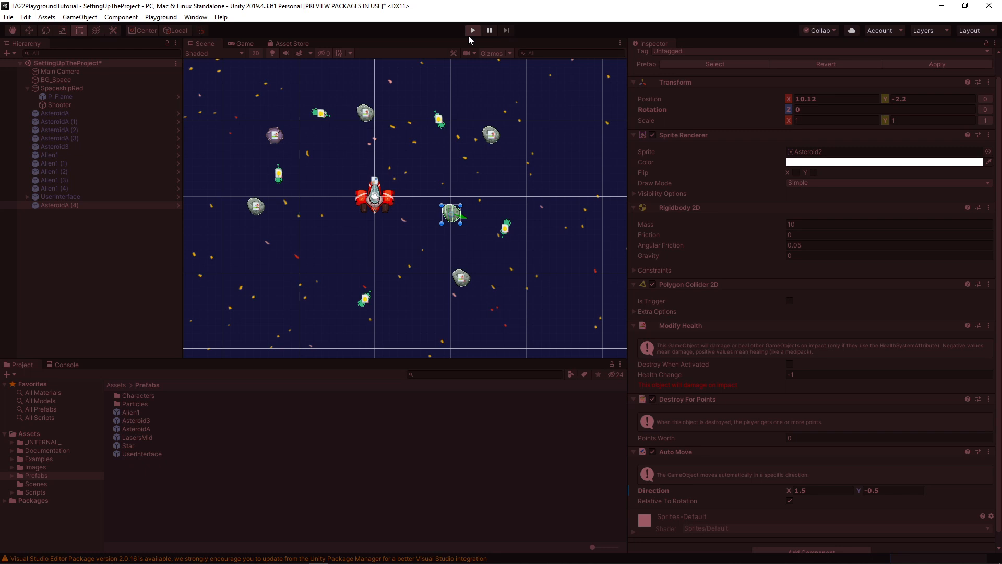
left_click(472, 30)
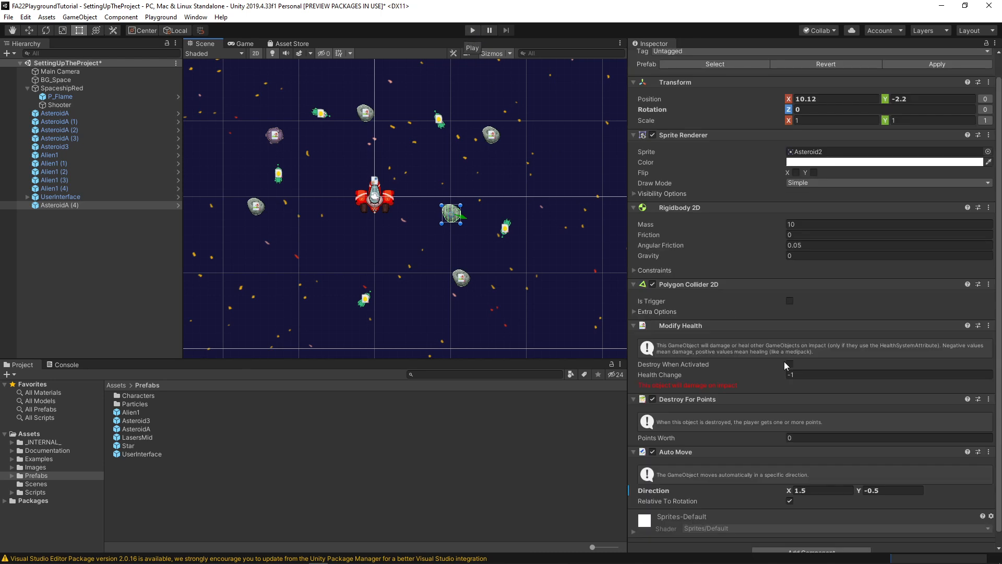
left_click(822, 491)
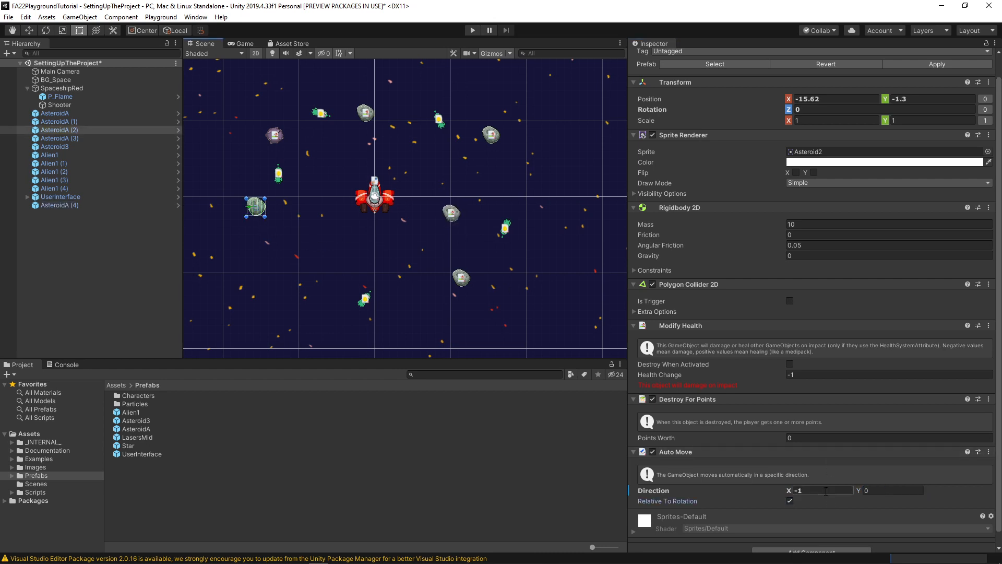
- Set AsteroidA (2)'s Auto Move direction X to -0.1
left_click(825, 491)
type("-0.1")
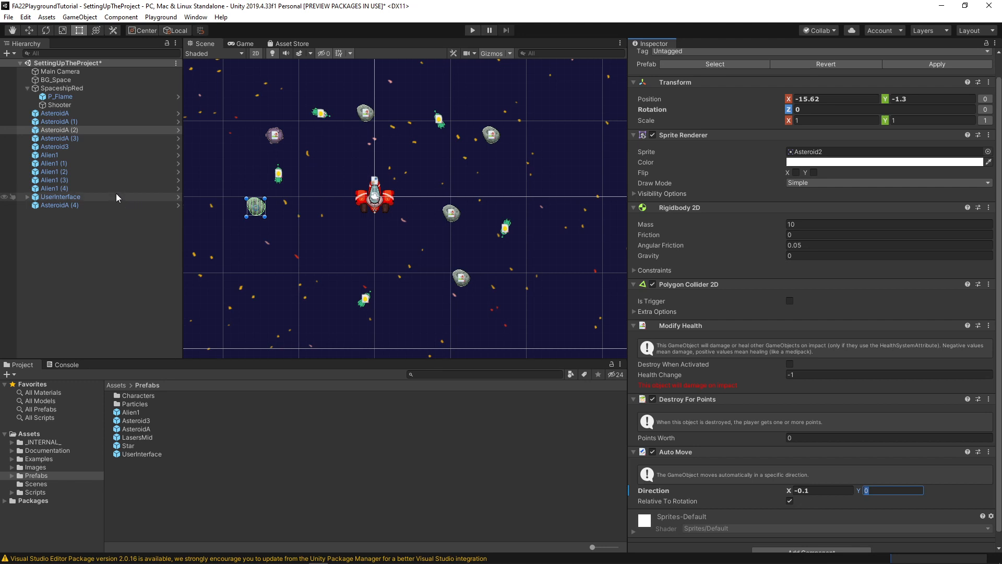
mouse_move(79, 199)
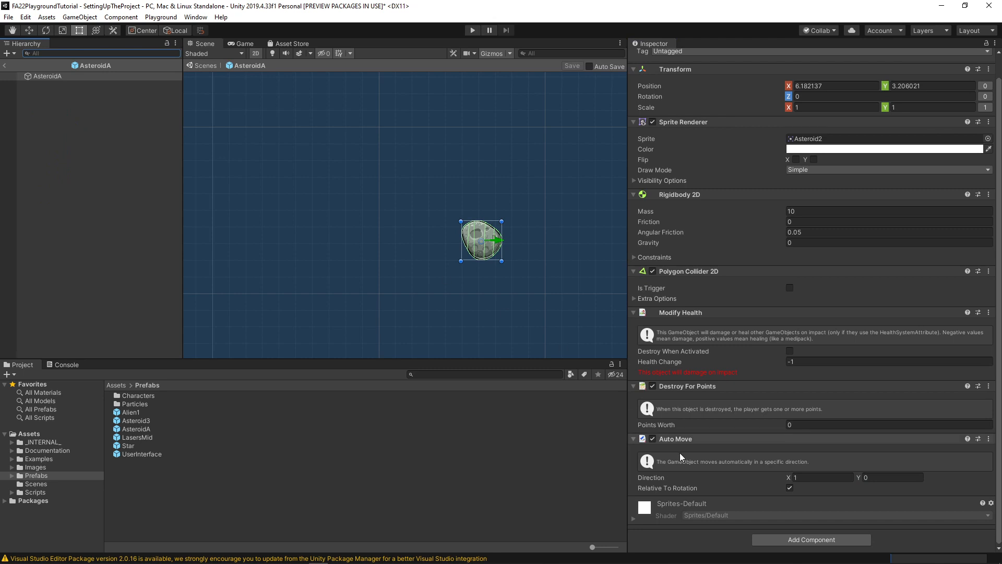
- Exit Prefab Mode to return from AsteroidA to the main space scene
left_click(822, 477)
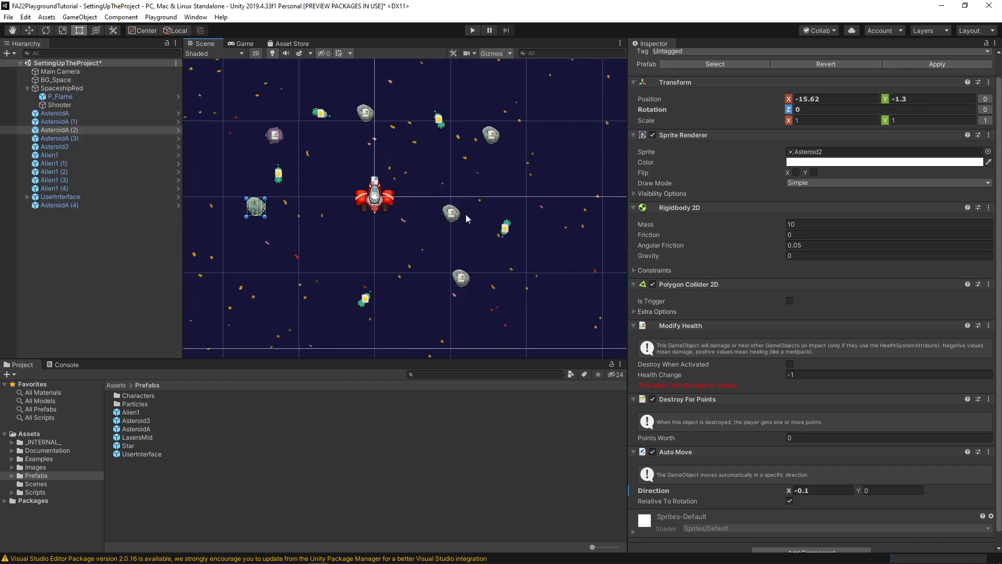
- Set AsteroidA (1)'s Auto Move direction to X -0.1, Y 0.1
left_click(62, 121)
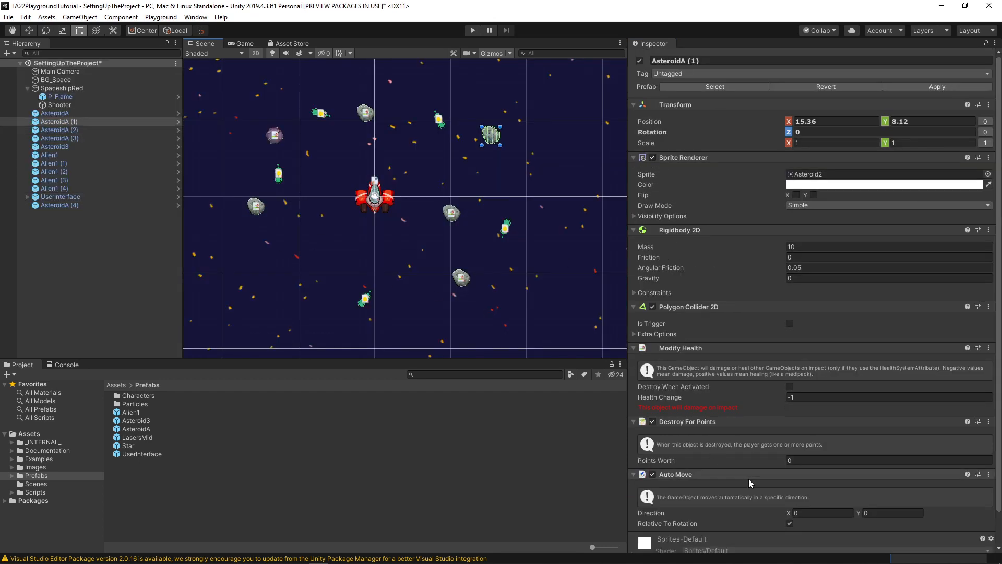
left_click(822, 511)
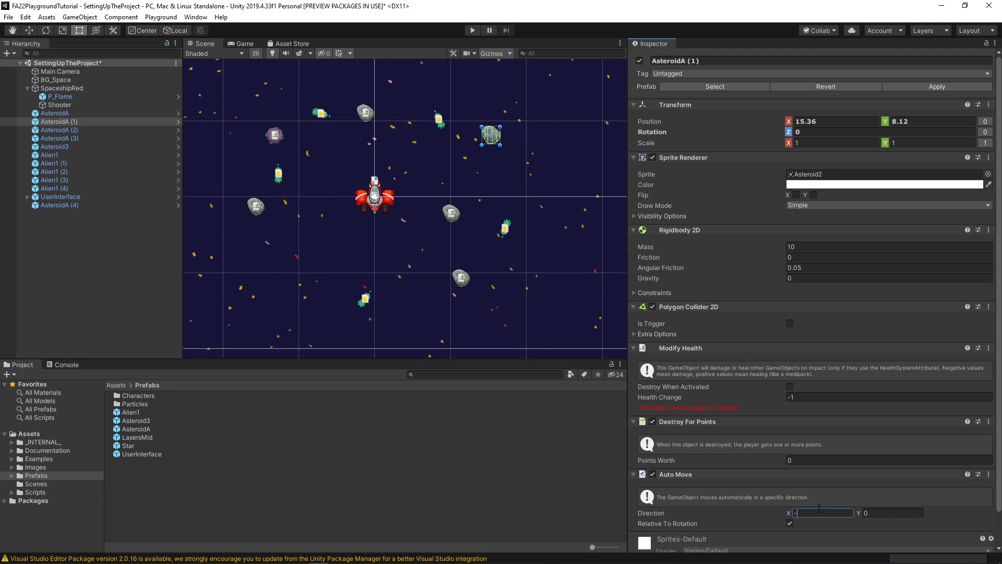
type("-0.1")
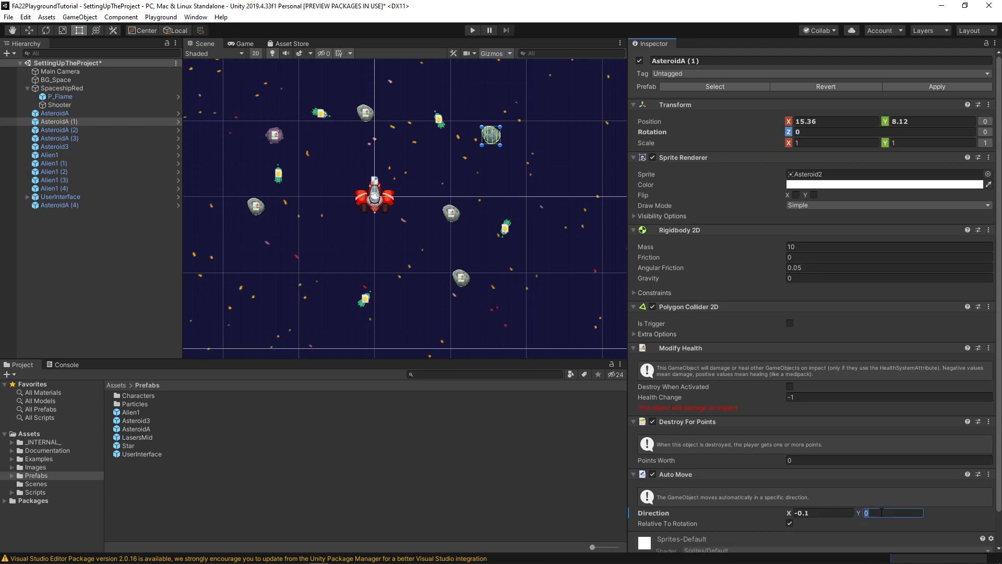
type("0.1")
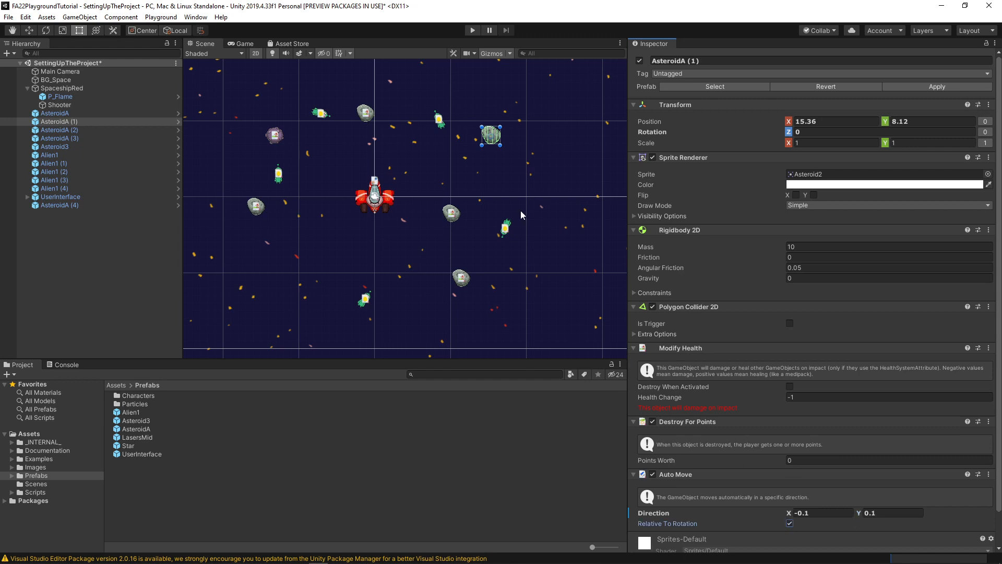